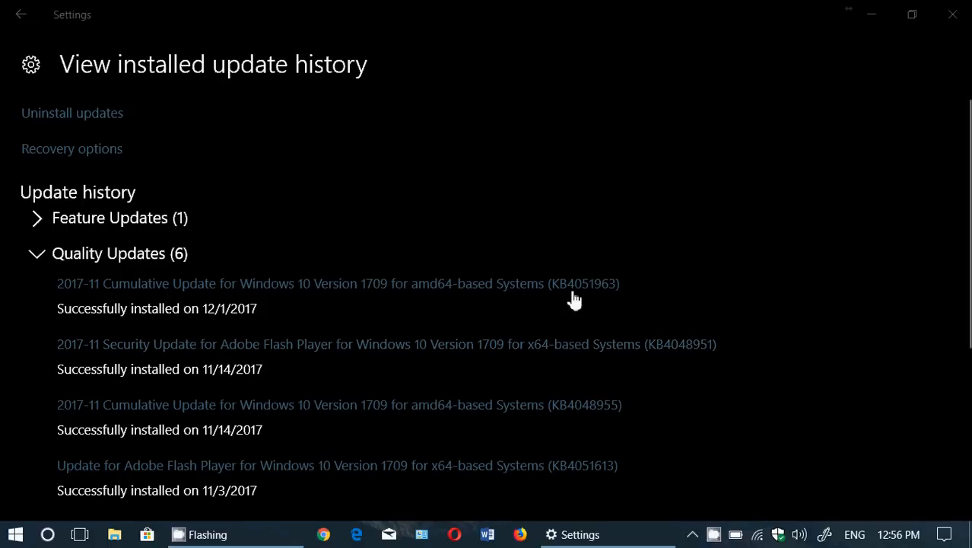
{"action": "mouse_move", "coordinate": [612, 293]}
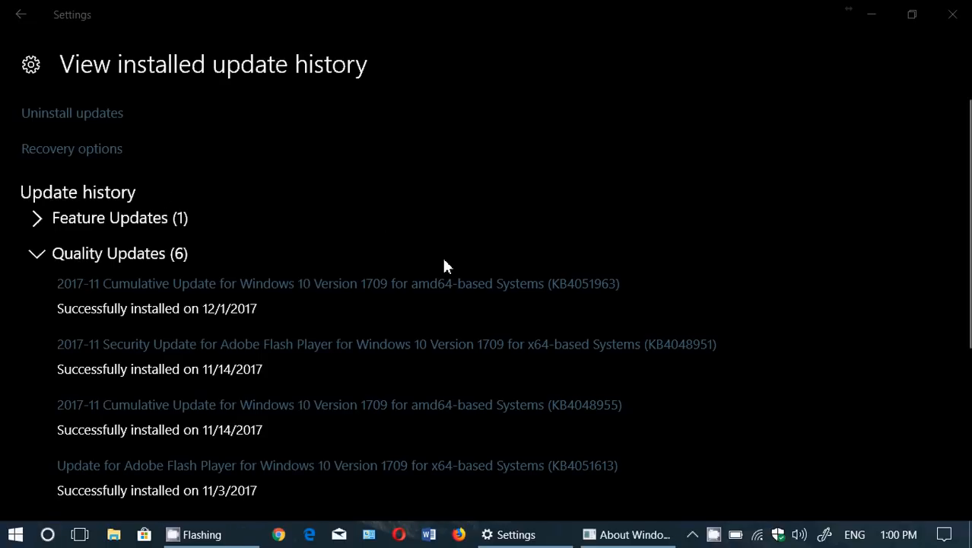
Confirm Version 1709, OS Build 16299.98 in About Windows and return to the update history.
{"action": "left_click", "coordinate": [627, 534]}
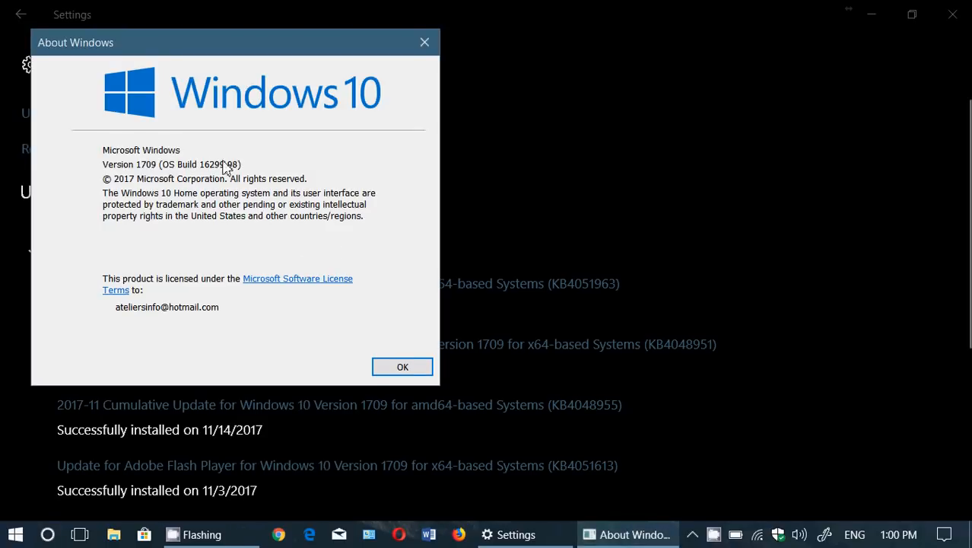
{"action": "mouse_move", "coordinate": [267, 211]}
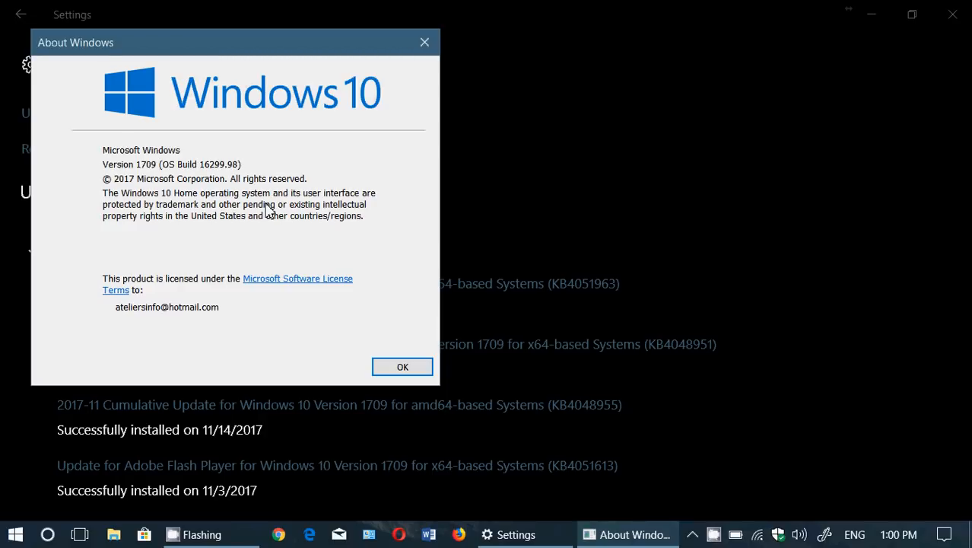
{"action": "mouse_move", "coordinate": [268, 199]}
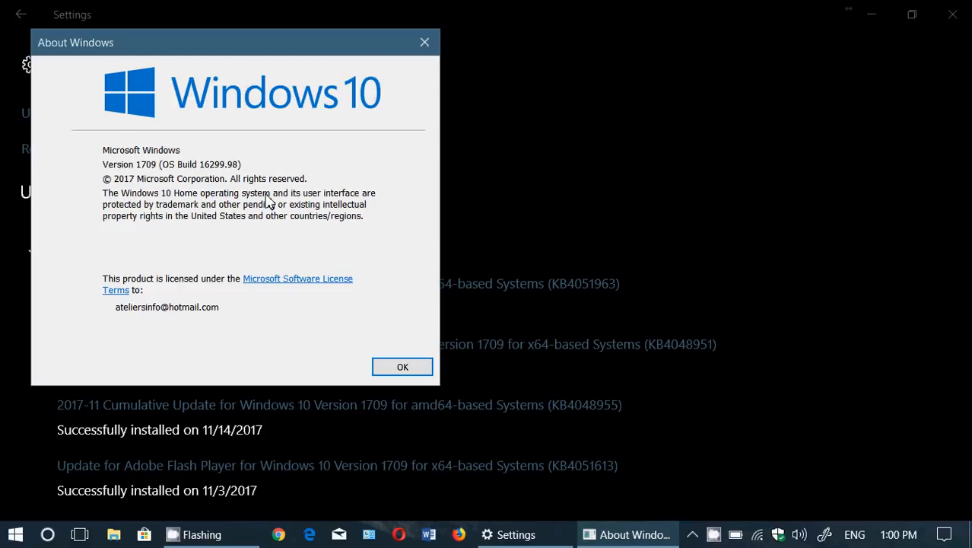
{"action": "left_click", "coordinate": [403, 366]}
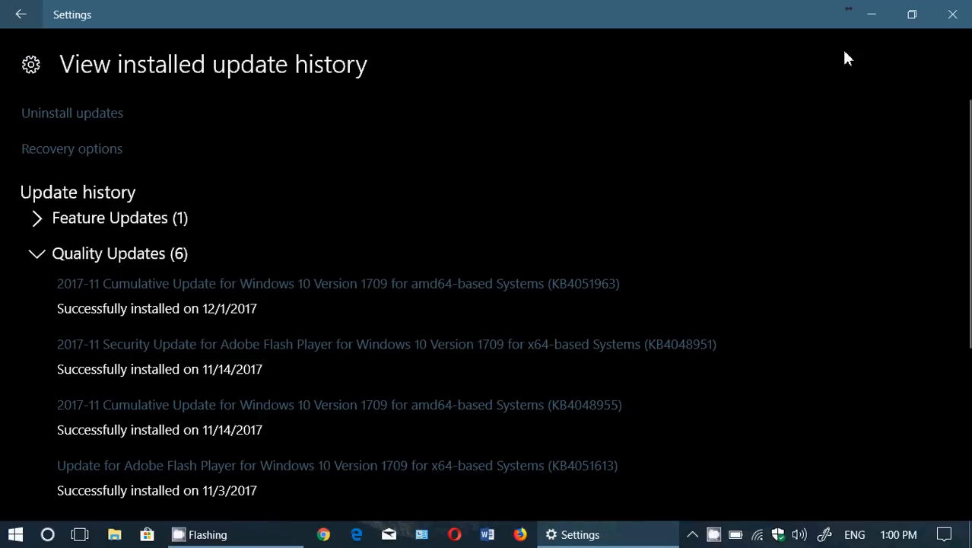
{"action": "mouse_move", "coordinate": [750, 384]}
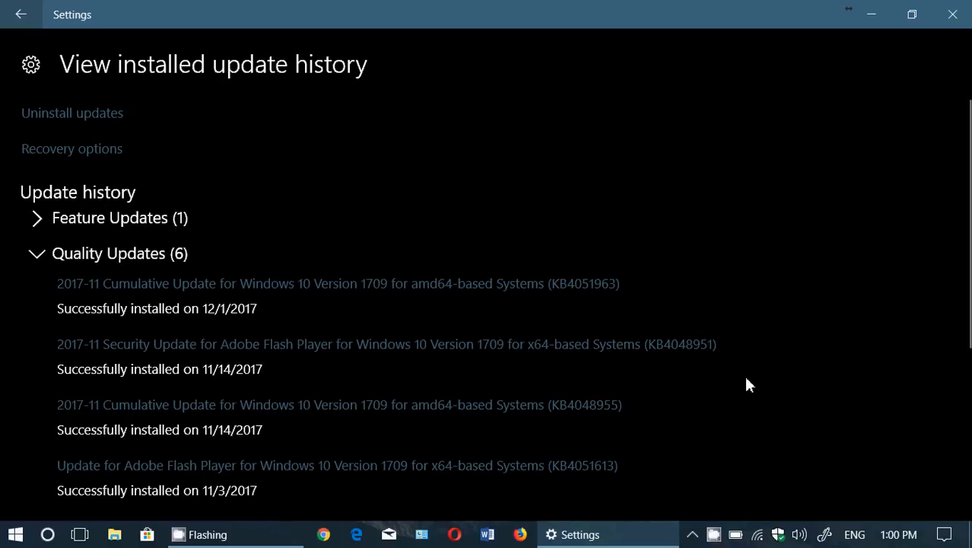
{"action": "mouse_move", "coordinate": [719, 525]}
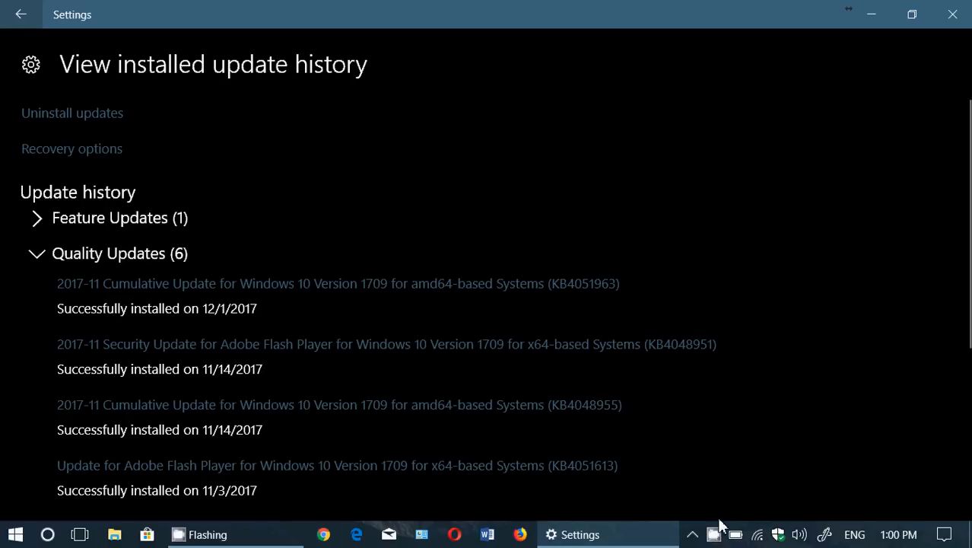
{"action": "left_click", "coordinate": [312, 534]}
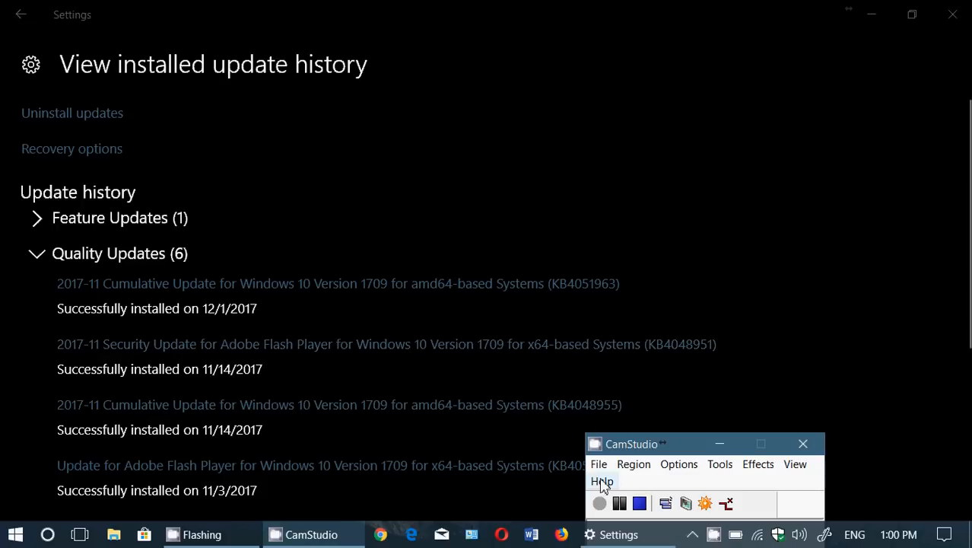